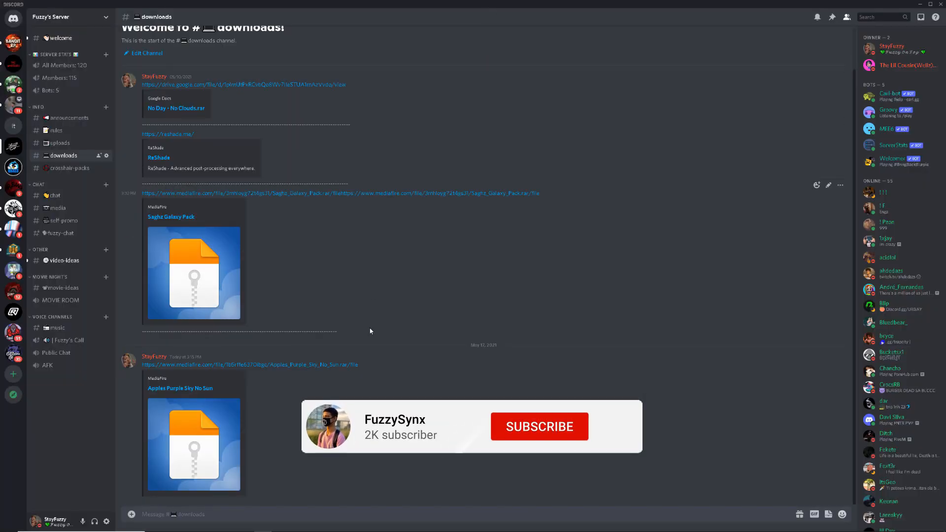
Download the Apples Purple Sky No Sun.rar from MediaFire and watch its progress in Edge's Downloads panel.
left_click(538, 426)
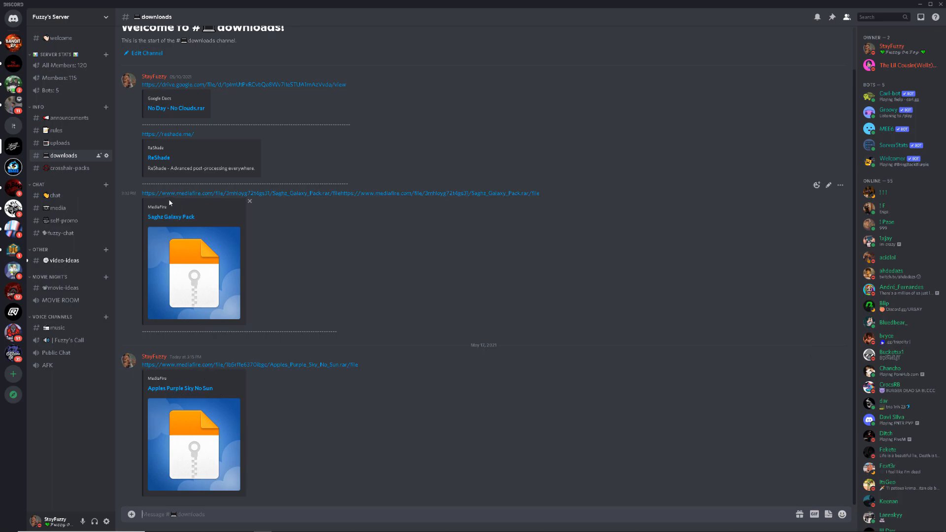
mouse_move(189, 279)
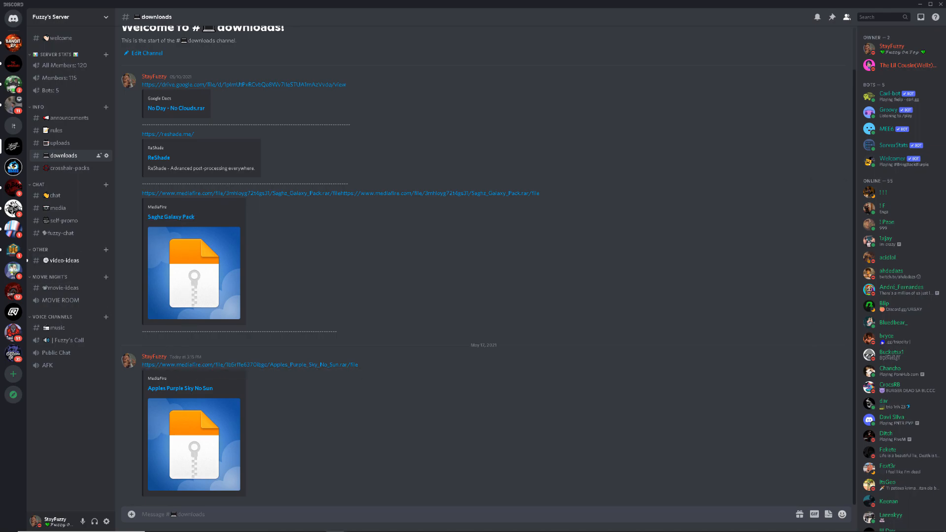
left_click(249, 365)
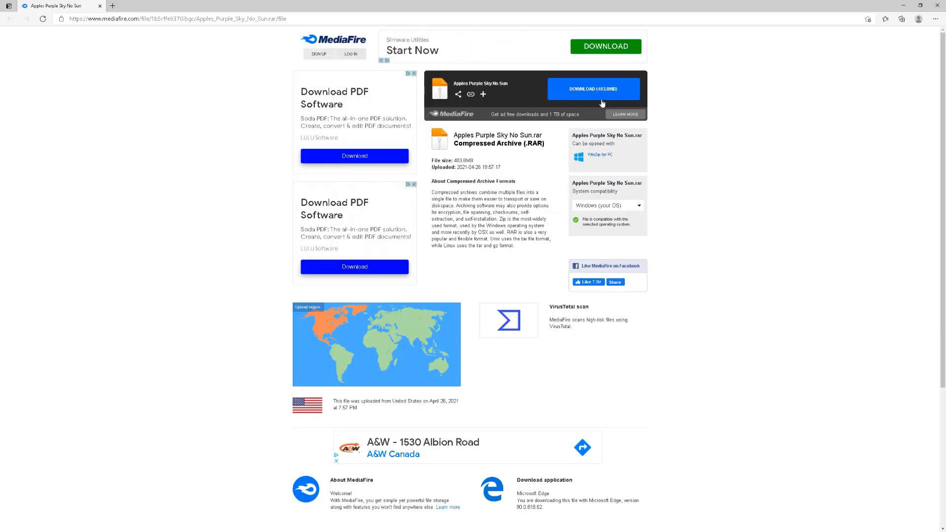
left_click(593, 89)
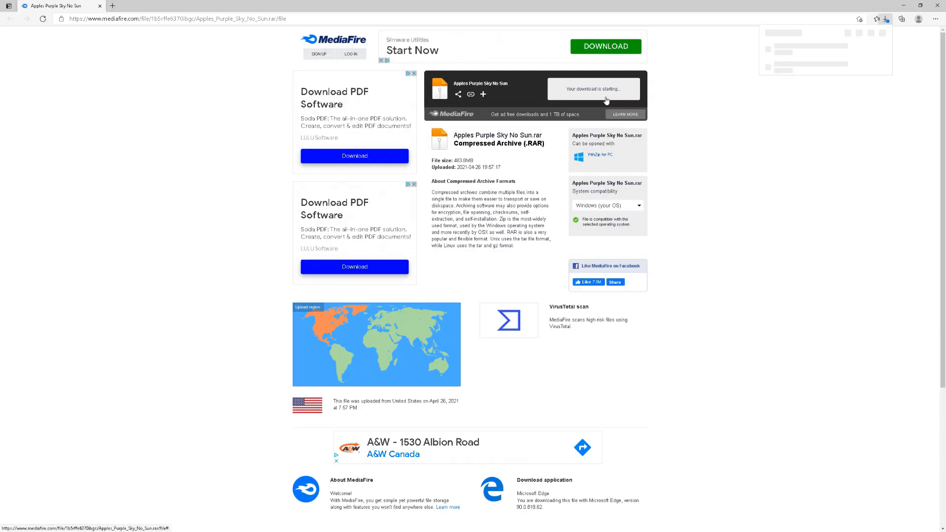
left_click(885, 18)
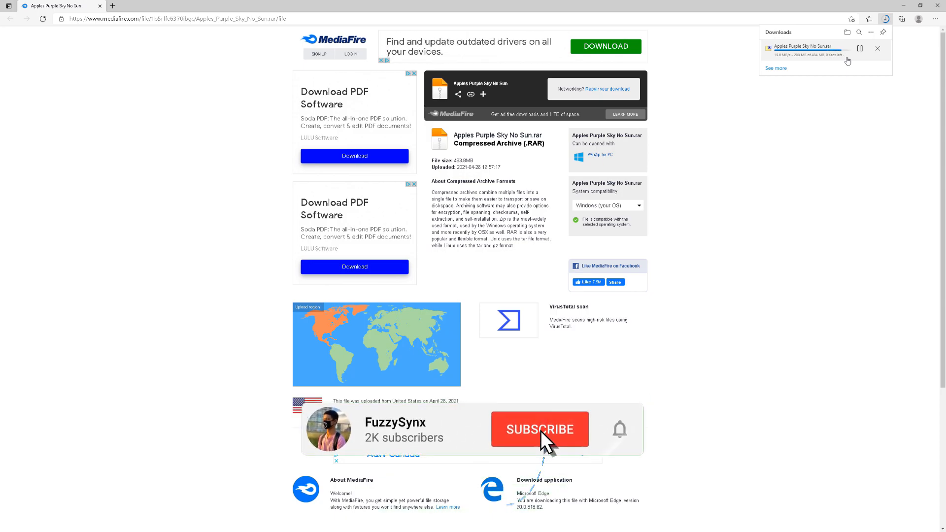
left_click(539, 429)
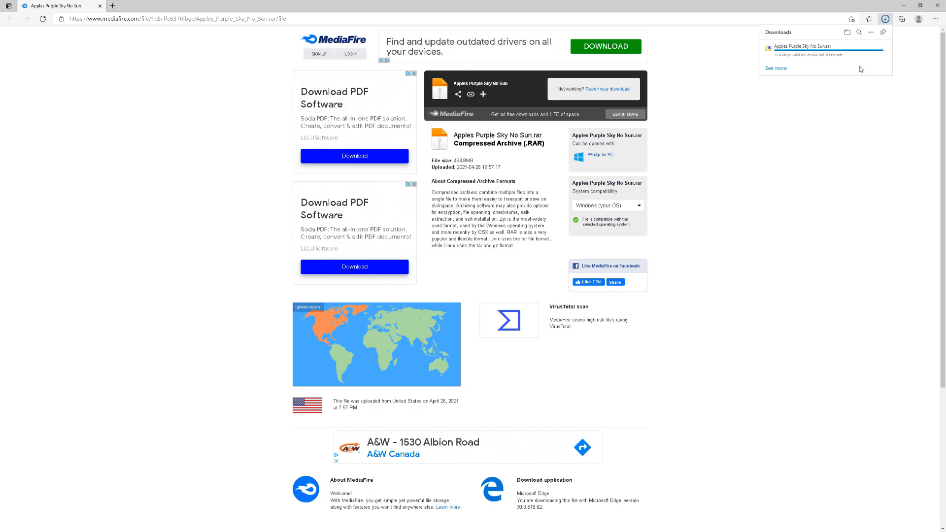
mouse_move(813, 50)
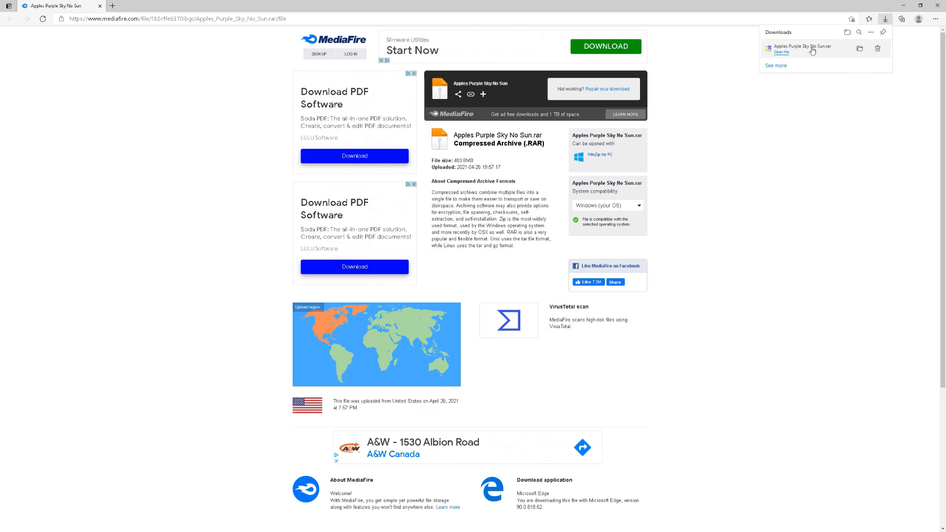
Open the downloaded RAR in 7-Zip and enter its Apples Purple Sky No Sun folder to reveal the citizen folder.
left_click(781, 52)
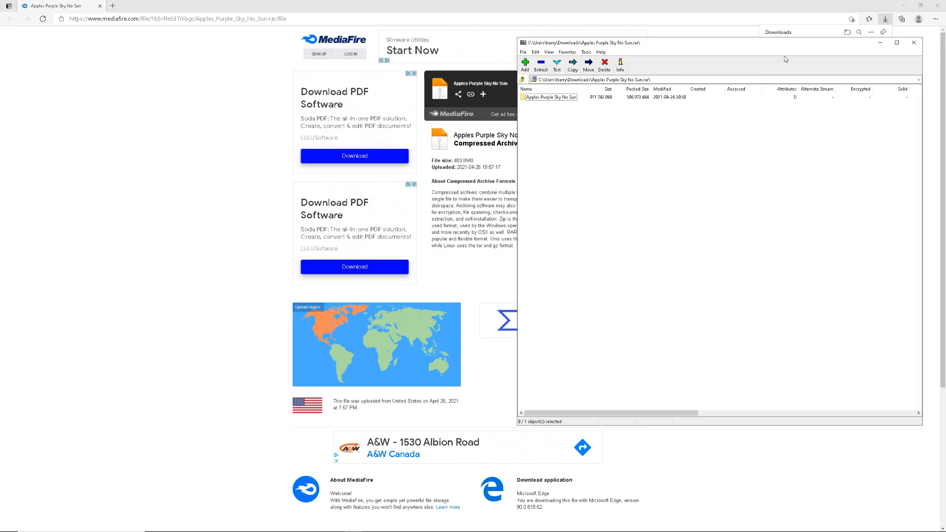
double_click(548, 98)
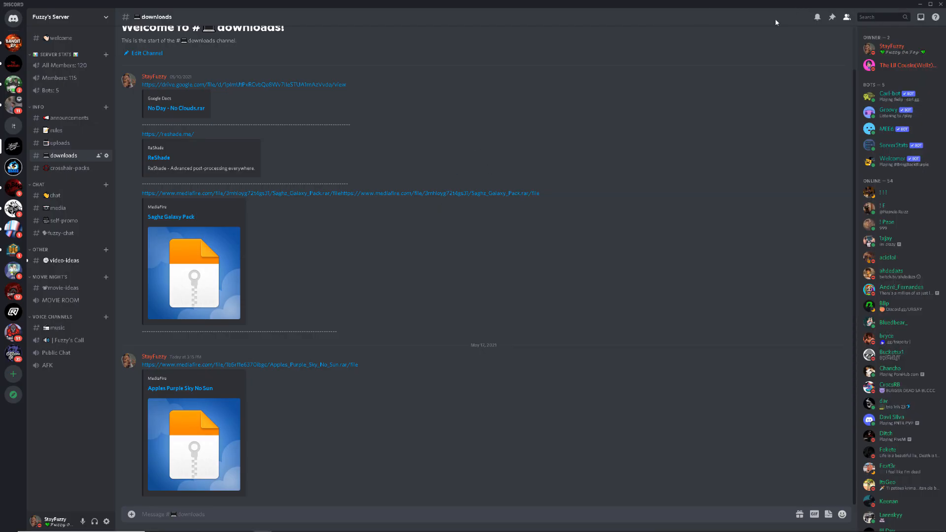
mouse_move(244, 524)
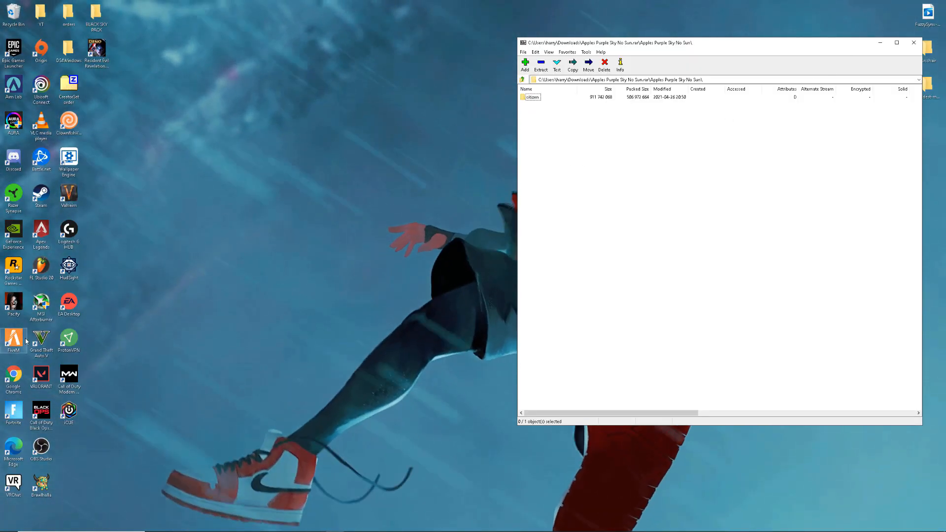
Reach the FiveM Application Data folder via the FiveM shortcut's file location.
right_click(12, 340)
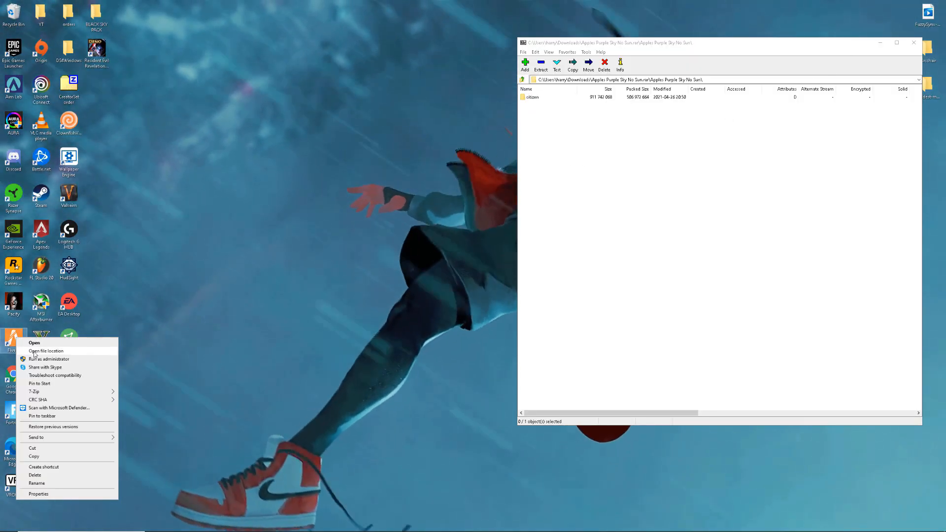
left_click(46, 350)
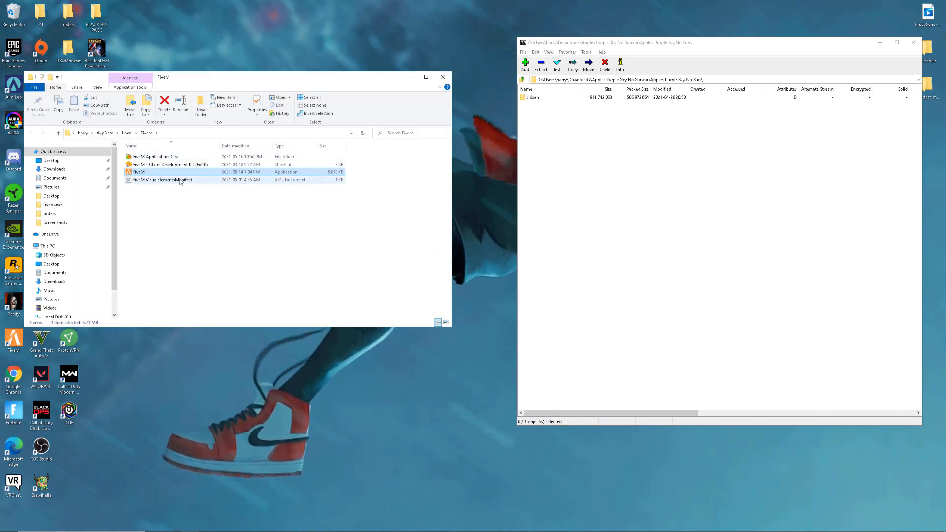
double_click(158, 157)
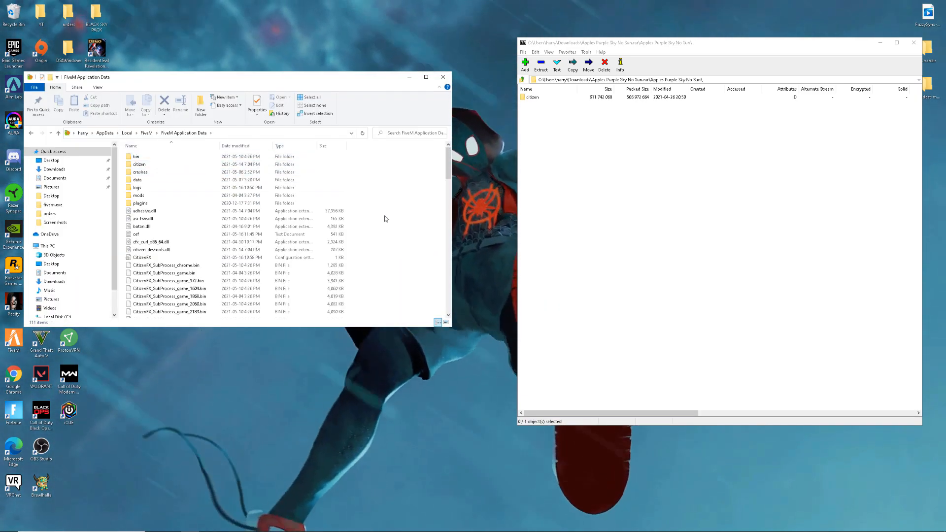
Drag the pack's citizen folder from 7-Zip into FiveM Application Data, raising the replace-files prompt.
left_click(531, 97)
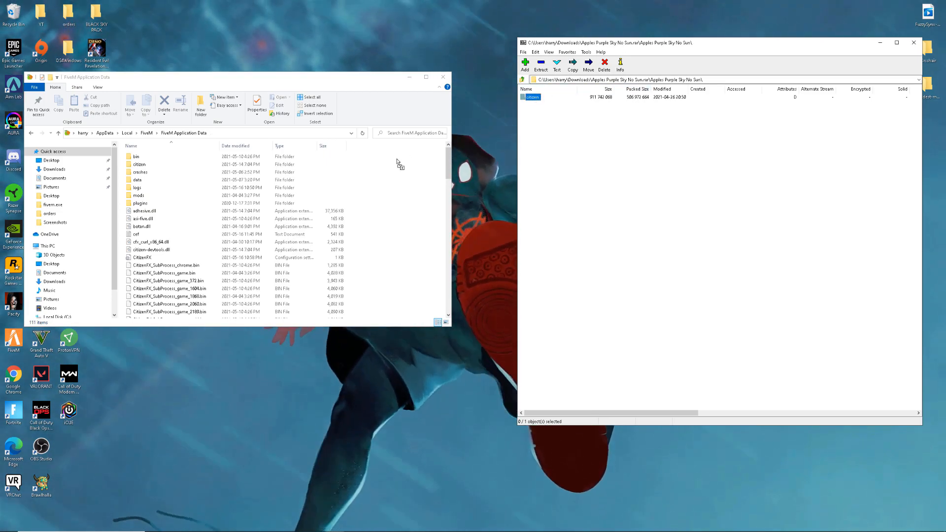
left_click(540, 65)
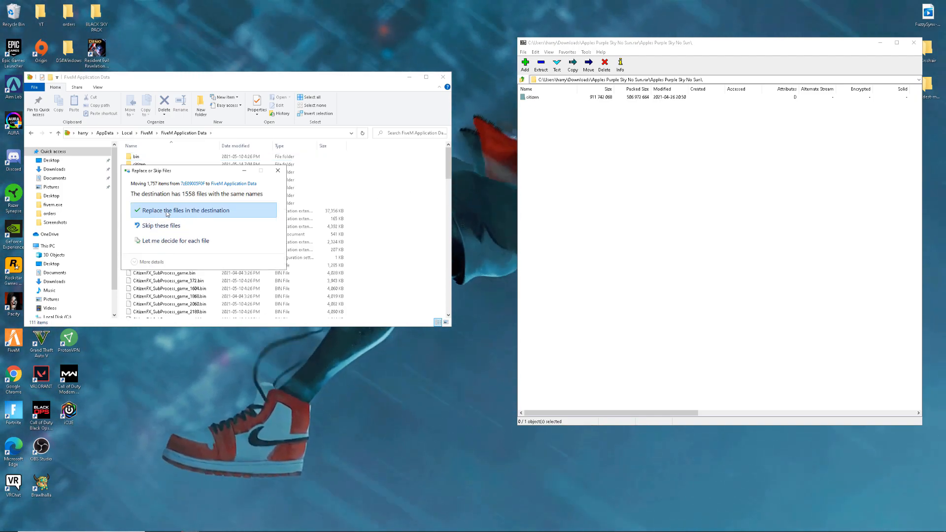
Replace the existing citizen files with the pack's versions and close the Explorer window.
left_click(183, 210)
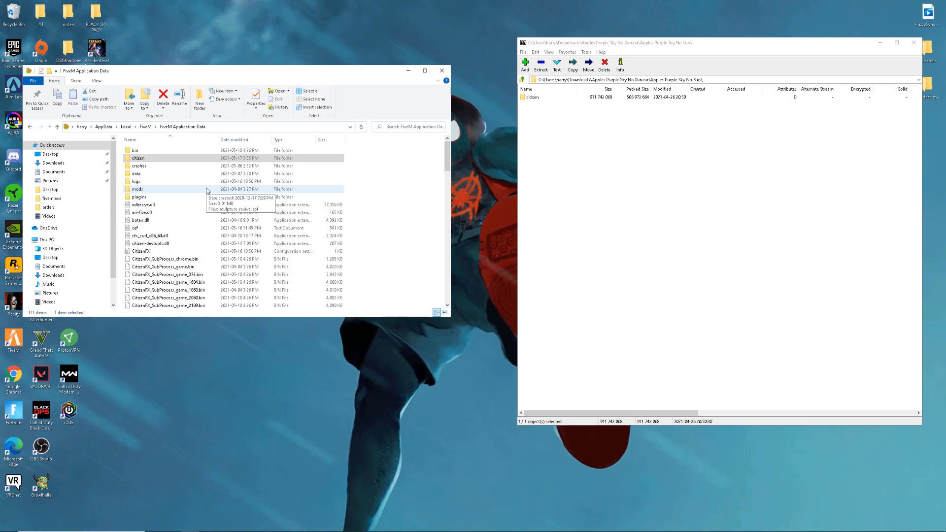
left_click(442, 71)
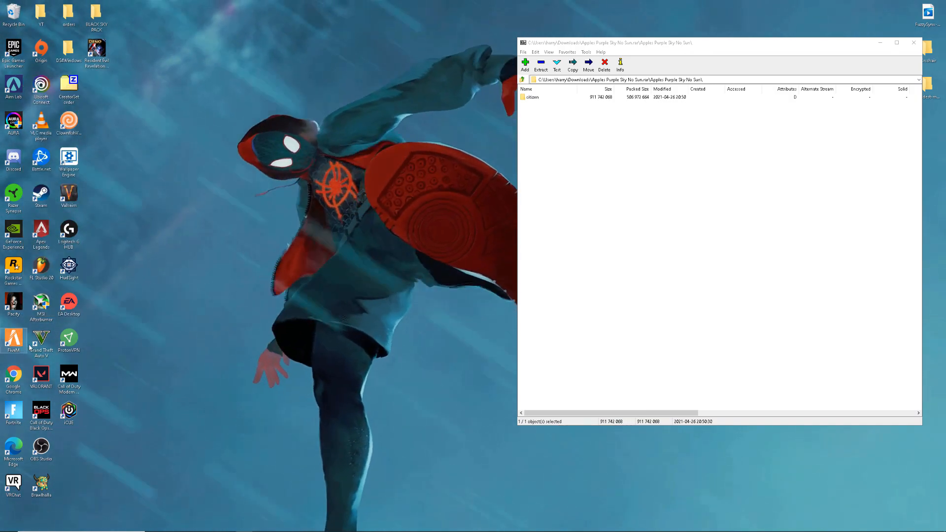
mouse_move(101, 352)
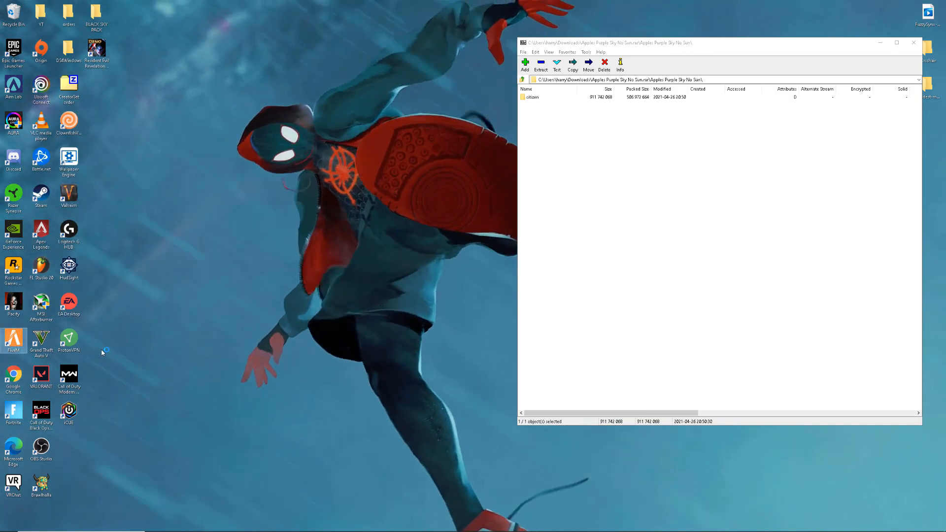
Launch FiveM from the desktop shortcut and join a server showing the purple sky.
double_click(13, 338)
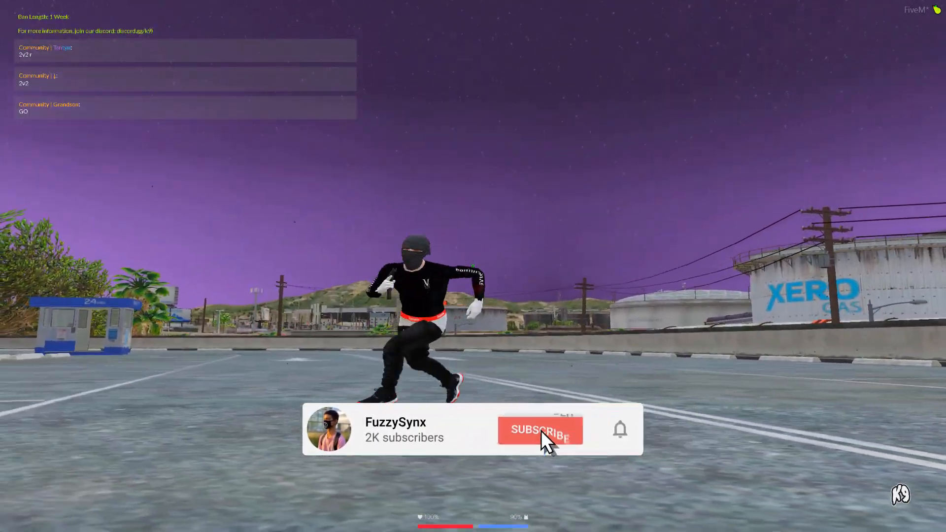
left_click(539, 430)
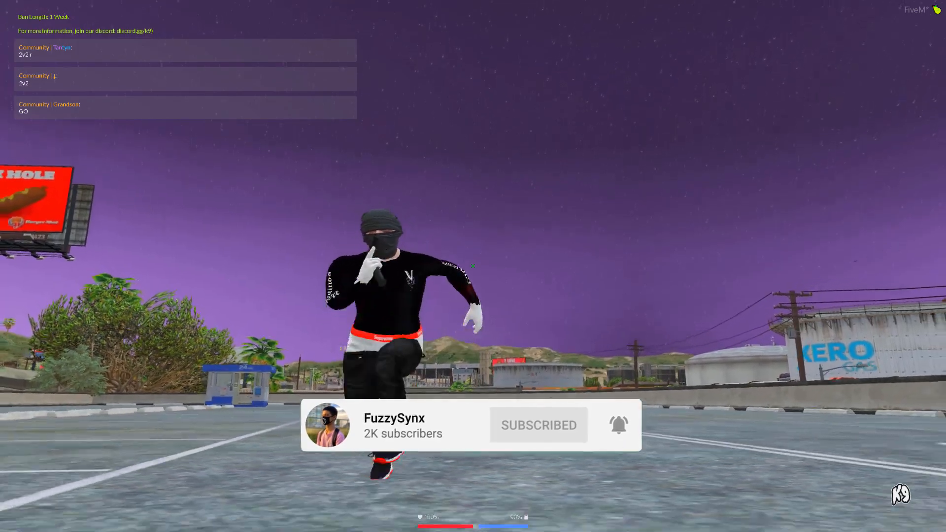